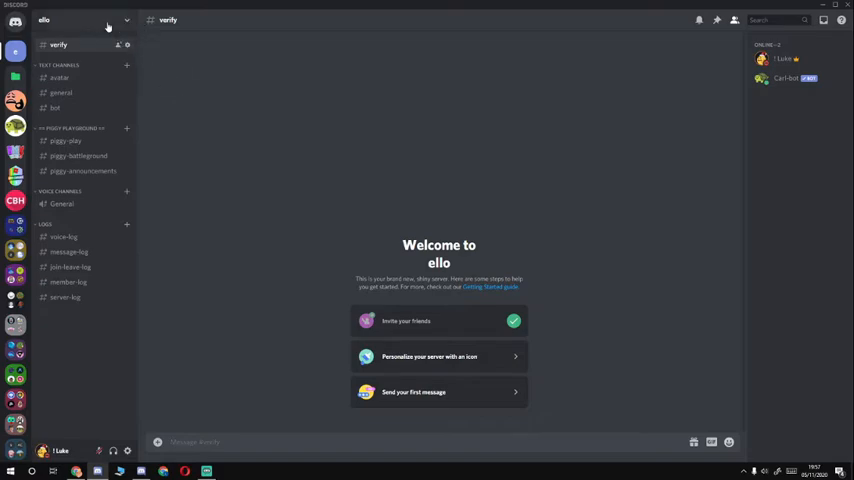
- Move the carl-bot role to the top of the role list in Server Settings and save
click(108, 24)
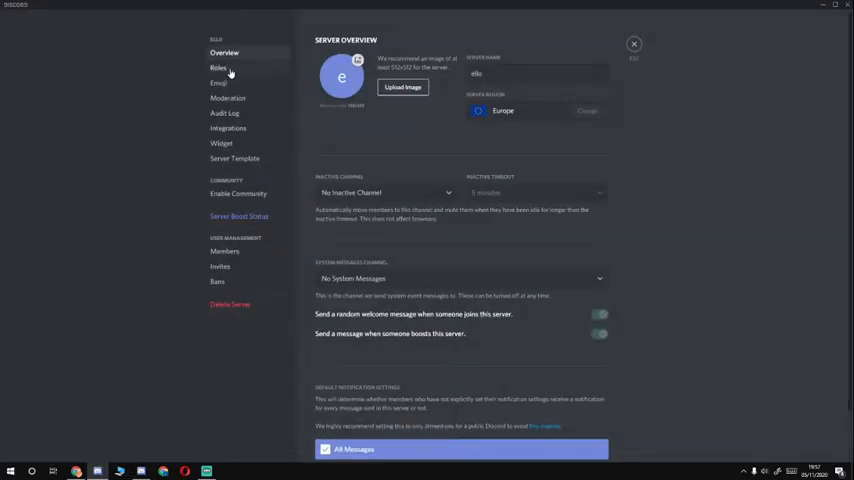
click(218, 68)
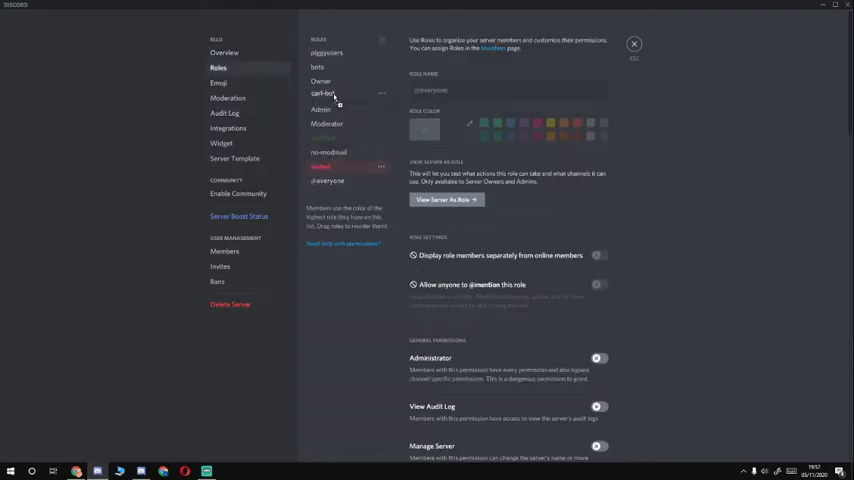
click(324, 92)
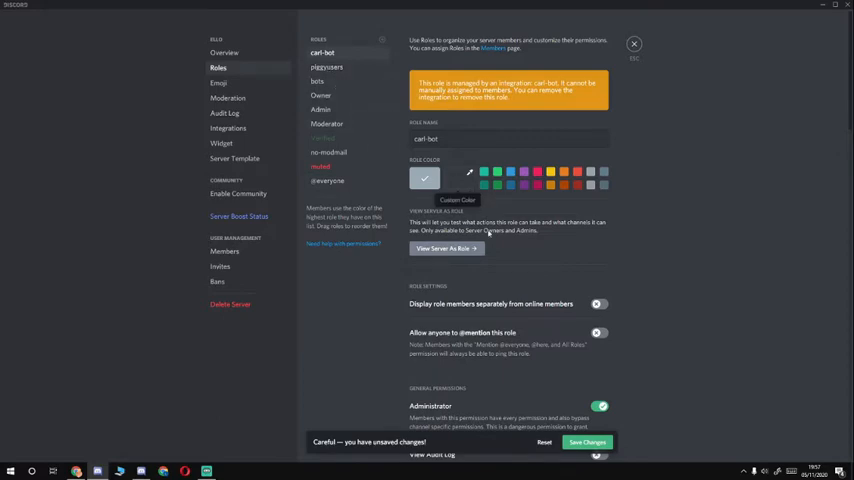
click(634, 44)
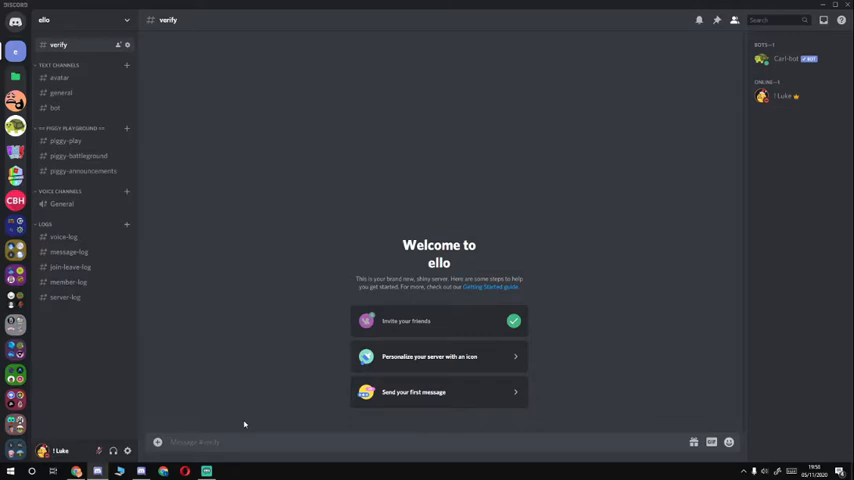
mouse_move(254, 332)
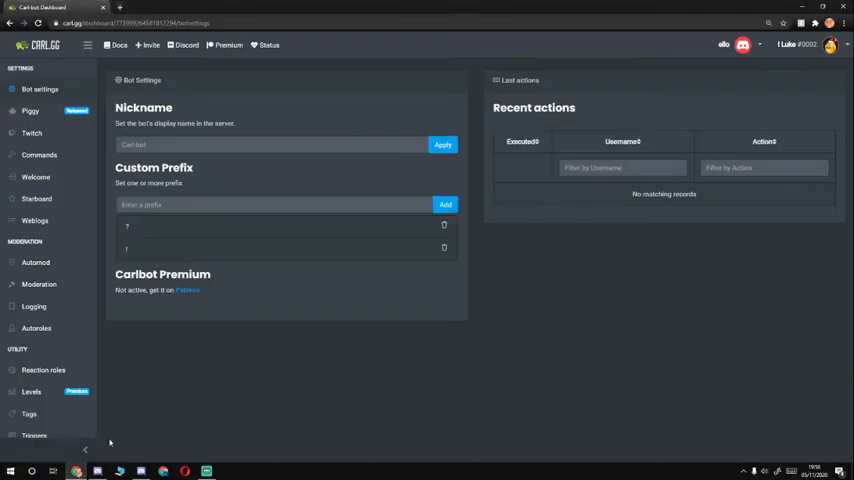
- Build a welcome embed reading 'Thank you for joining. Please...' with a VERIFY instruction
scroll(down, 3)
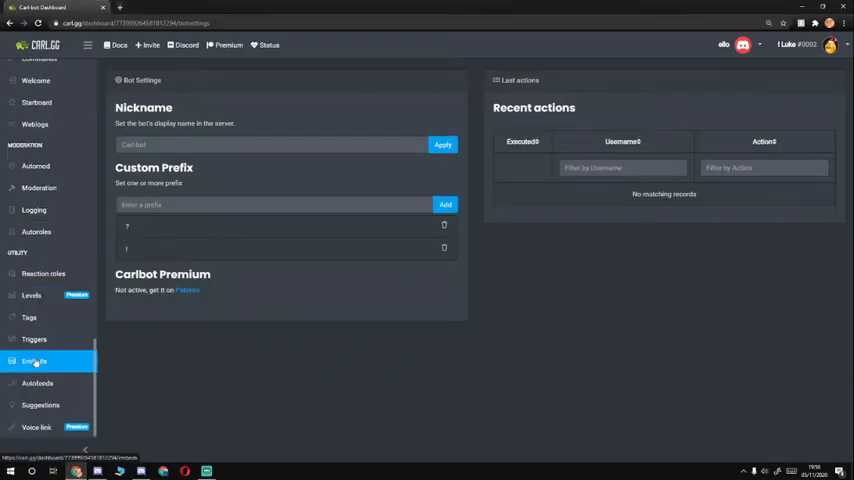
click(34, 360)
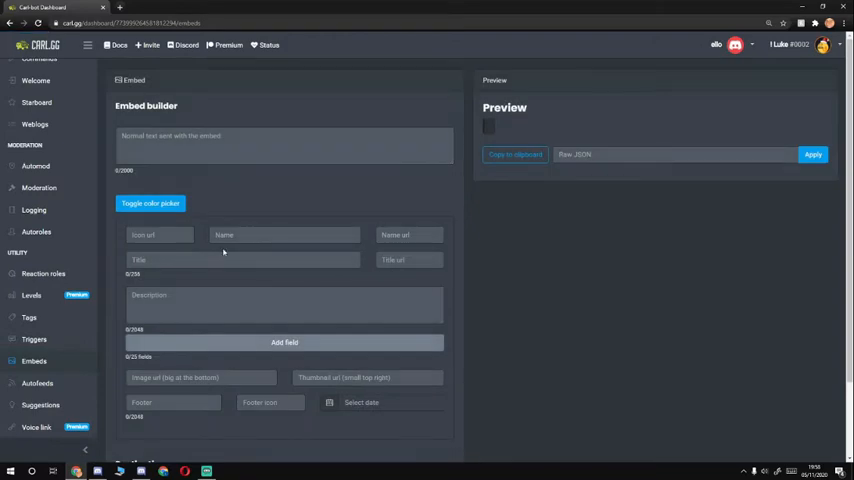
text(Thank you for joining. Please take a moment to read the rules below:)
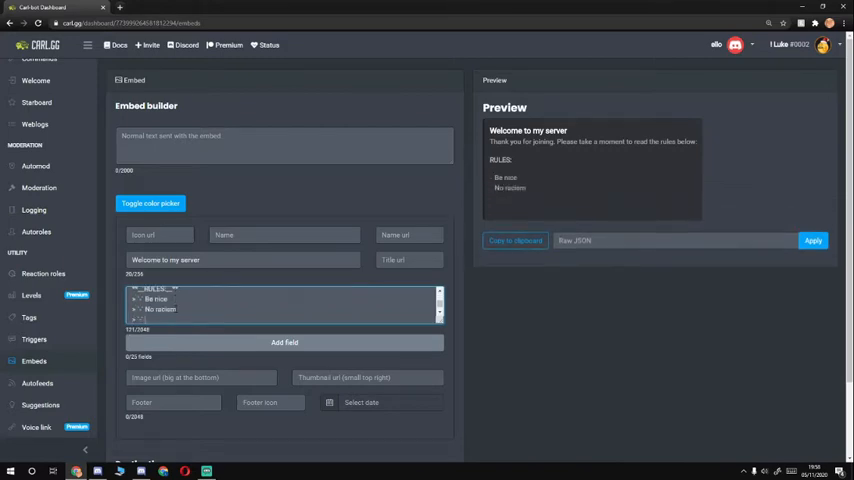
text(VERIF)
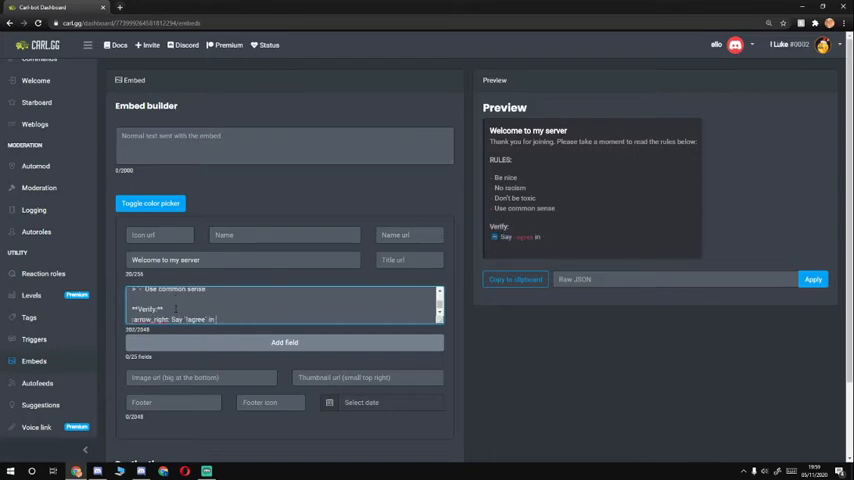
- Choose the verify channel as destination and post the embed there
click(150, 204)
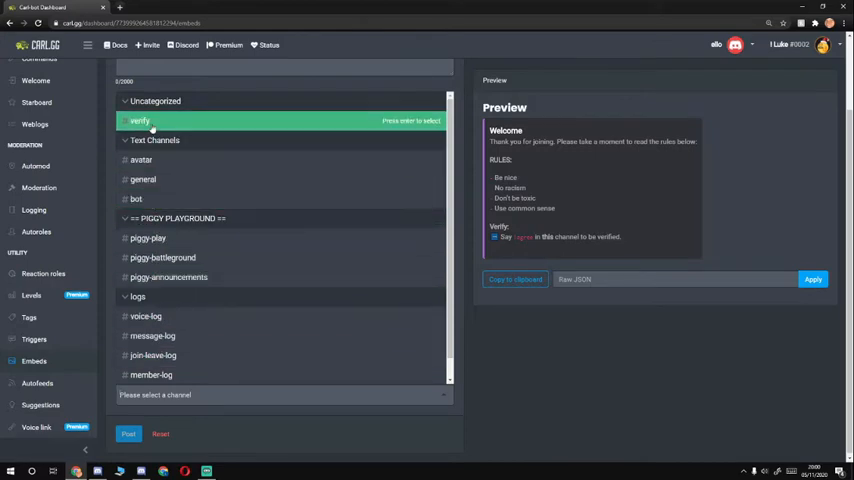
click(128, 432)
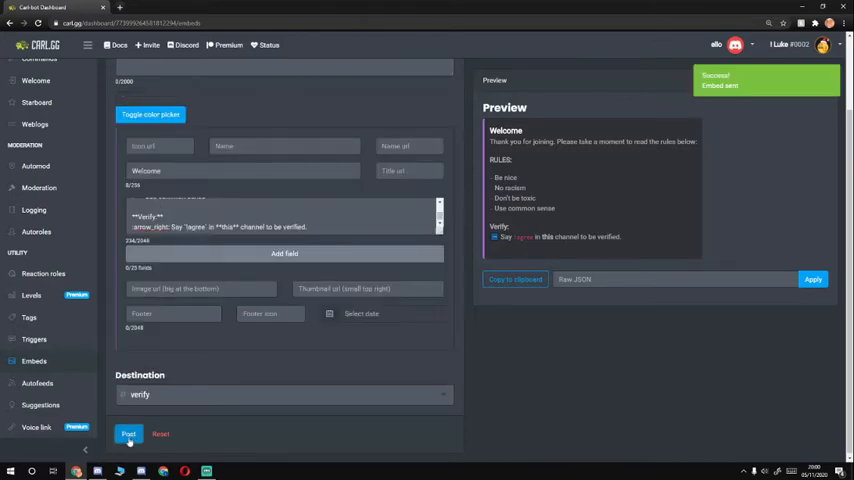
click(128, 434)
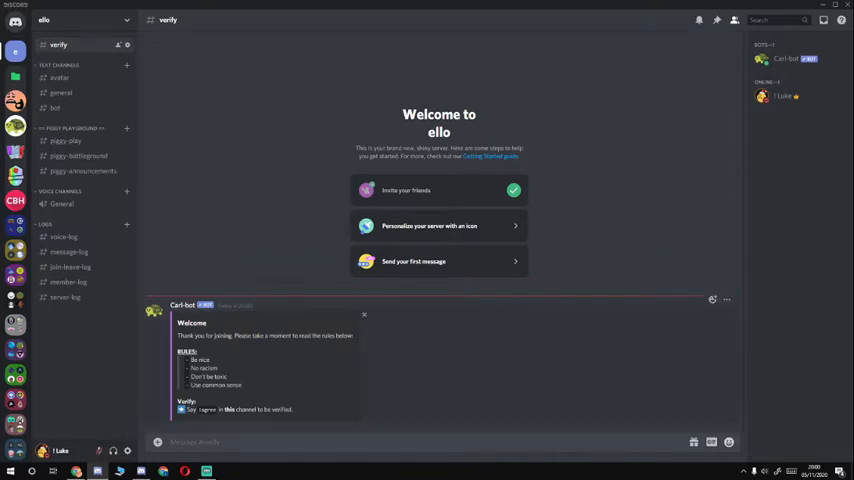
mouse_move(224, 372)
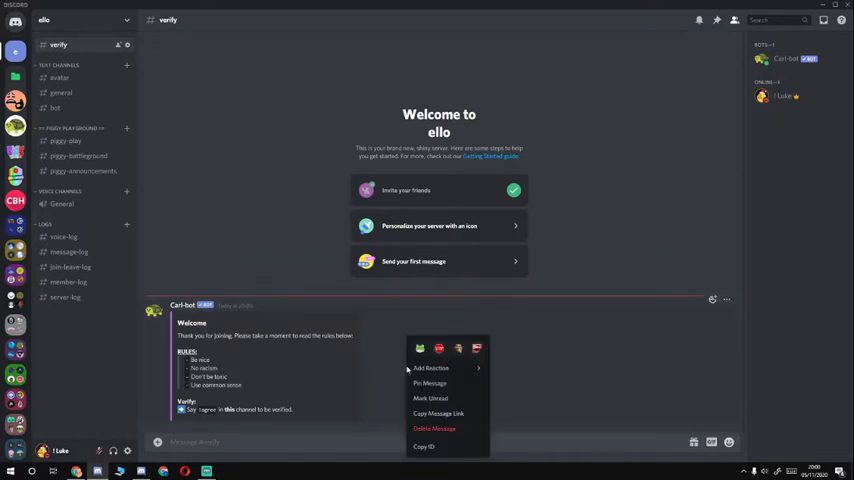
- Run Carl-bot's automod media command on #verify to make it media-only
click(428, 384)
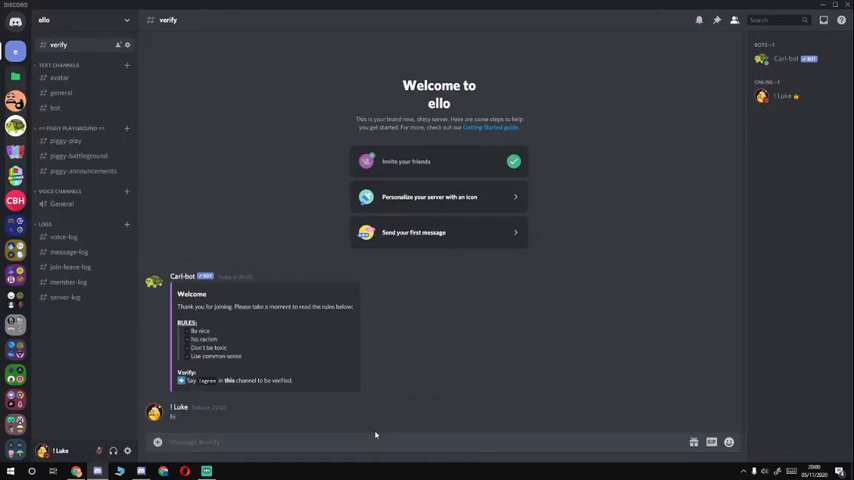
mouse_move(360, 428)
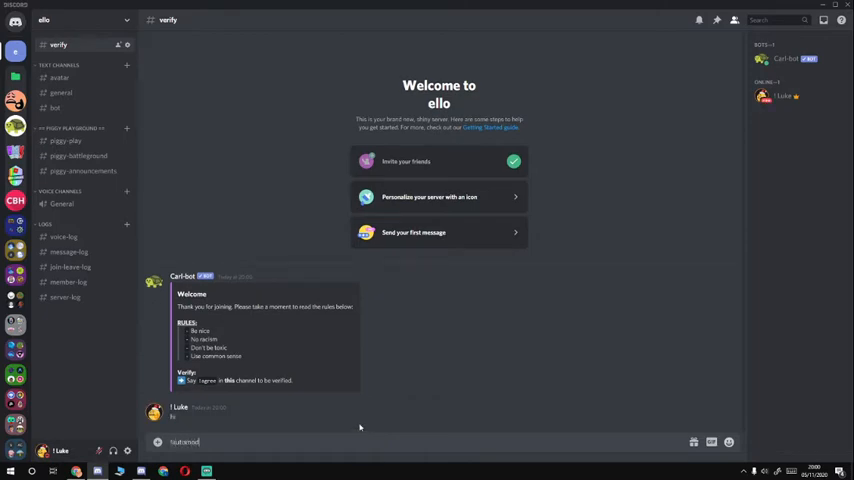
text(media)
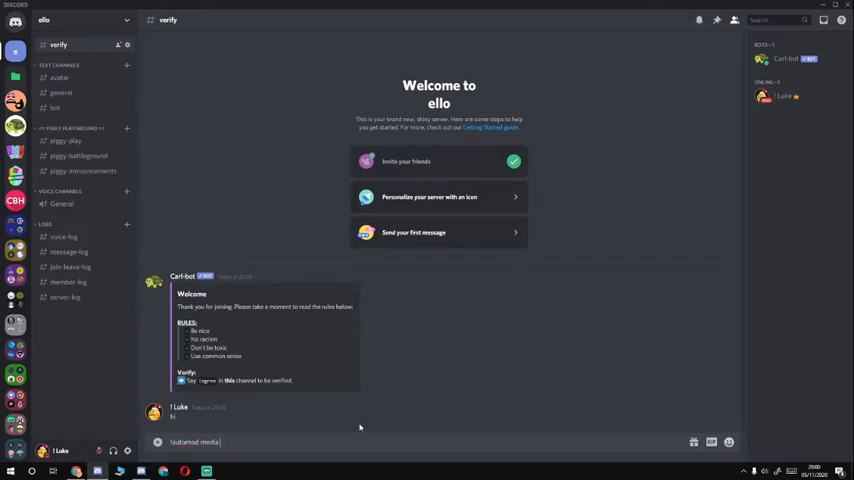
text(#veri)
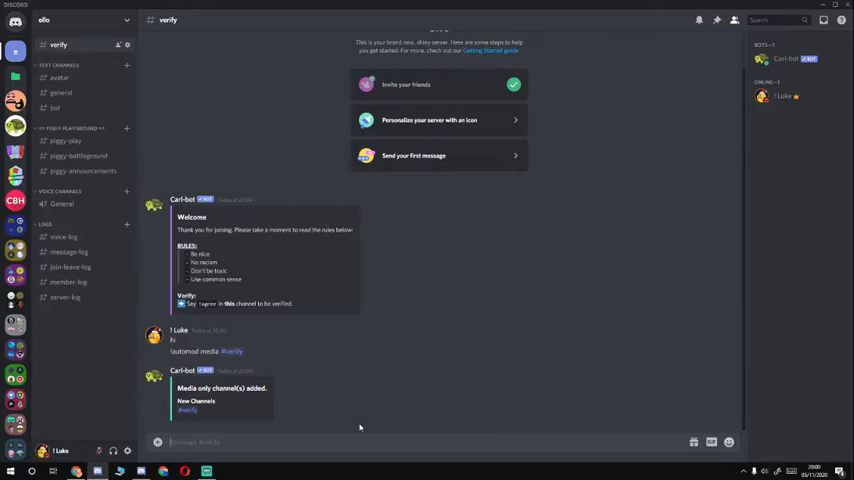
text(hi)
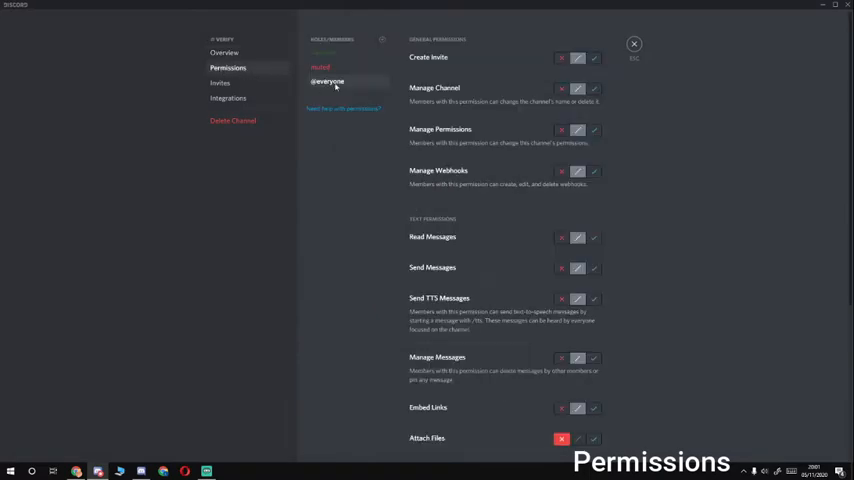
- Add the Verified role to the verify channel's permissions and deny the muted role Send Messages
scroll(down, 3)
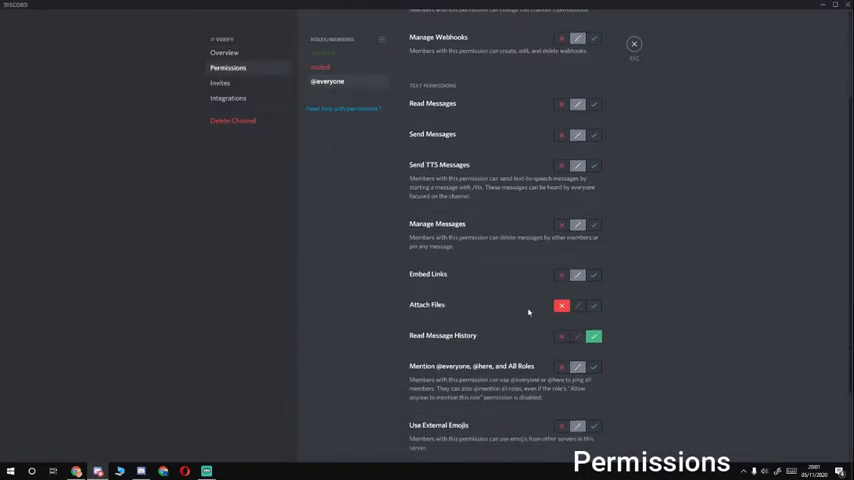
scroll(up, 3)
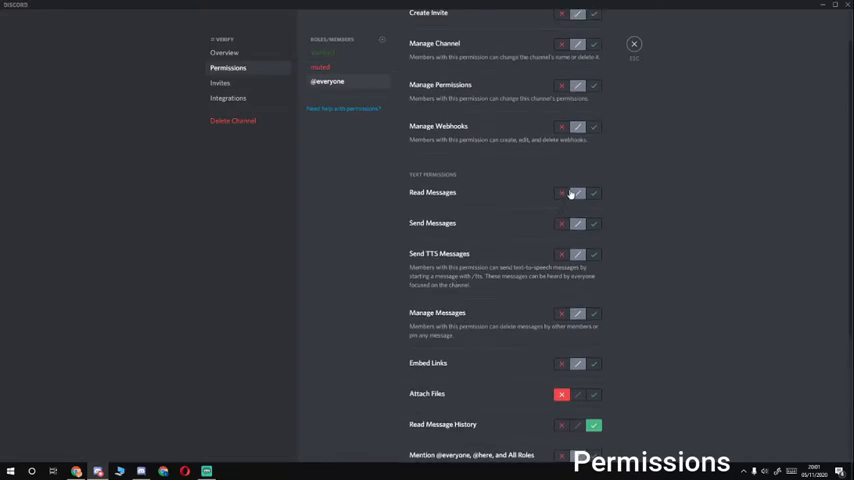
mouse_move(578, 224)
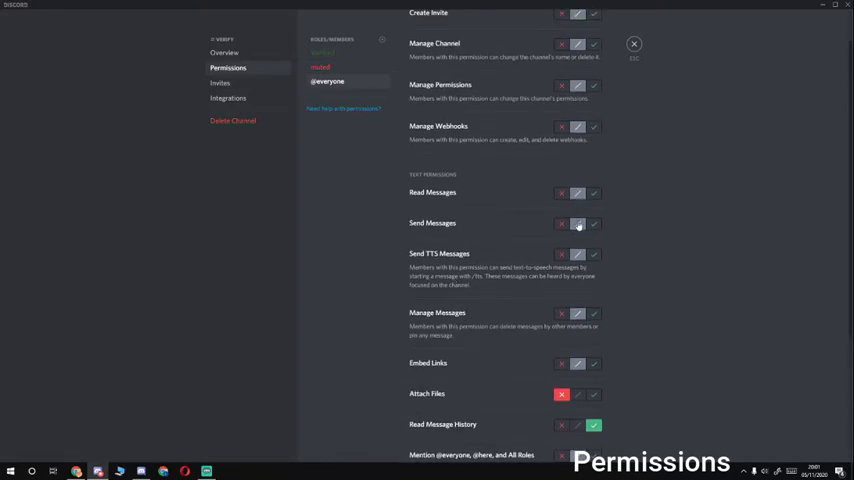
click(322, 52)
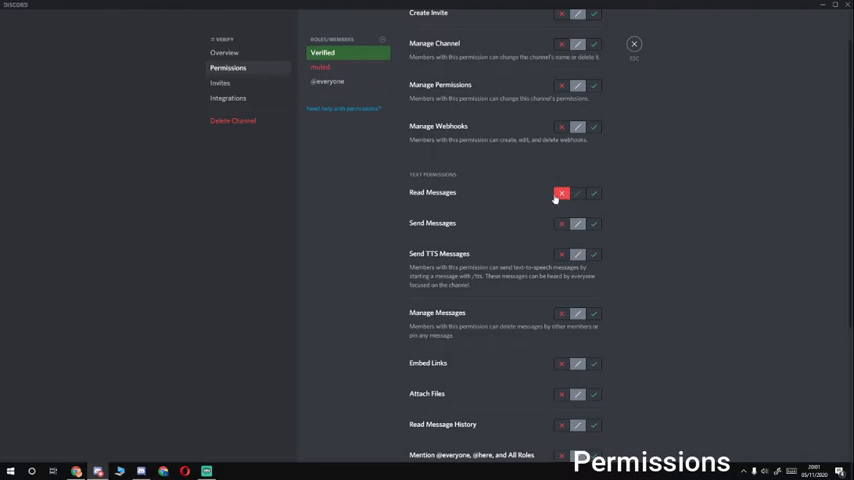
scroll(up, 3)
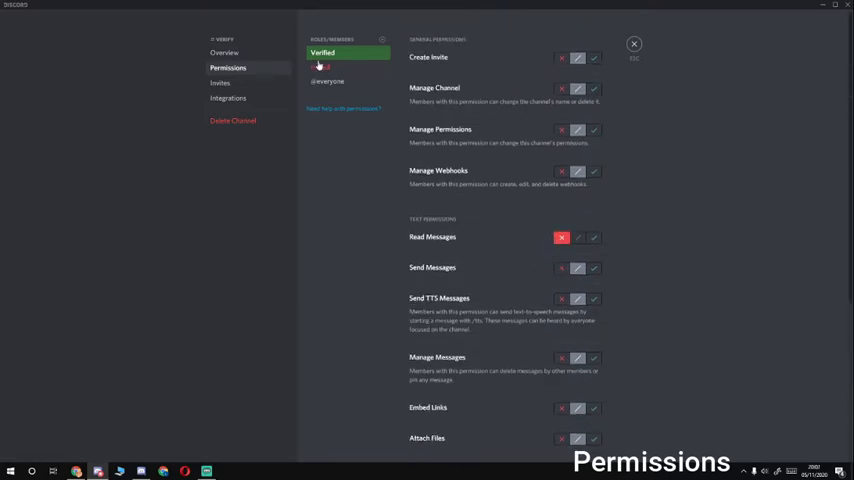
click(348, 68)
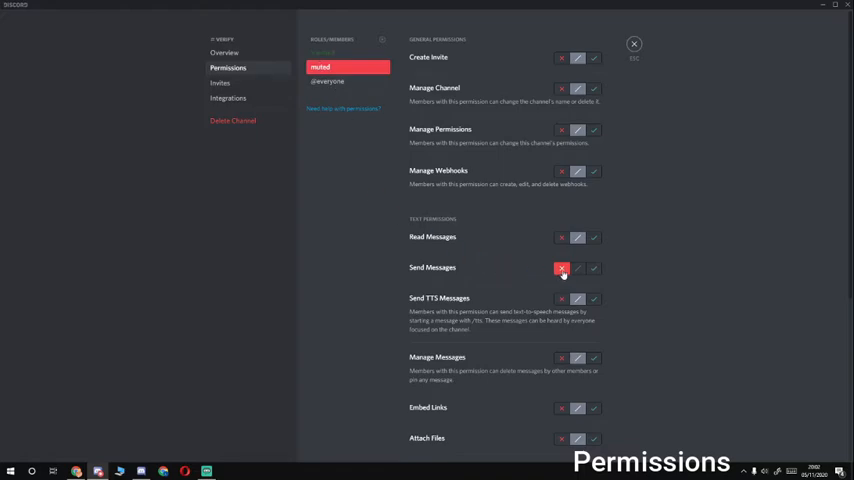
mouse_move(592, 216)
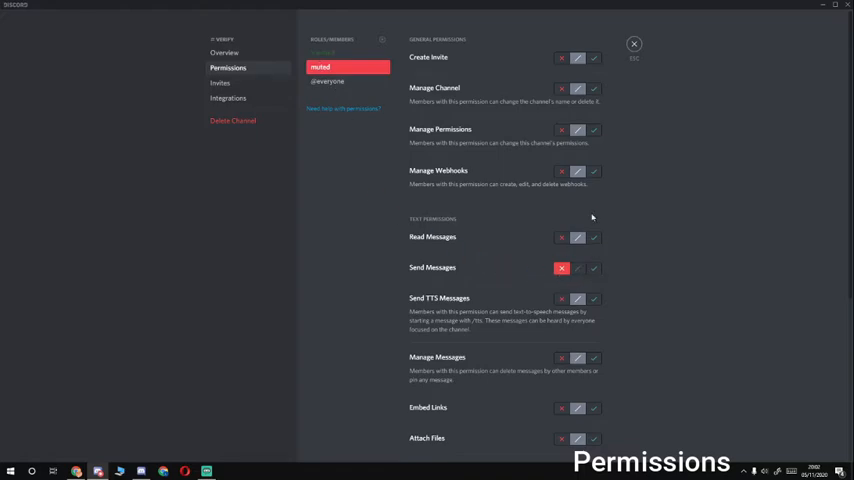
click(632, 44)
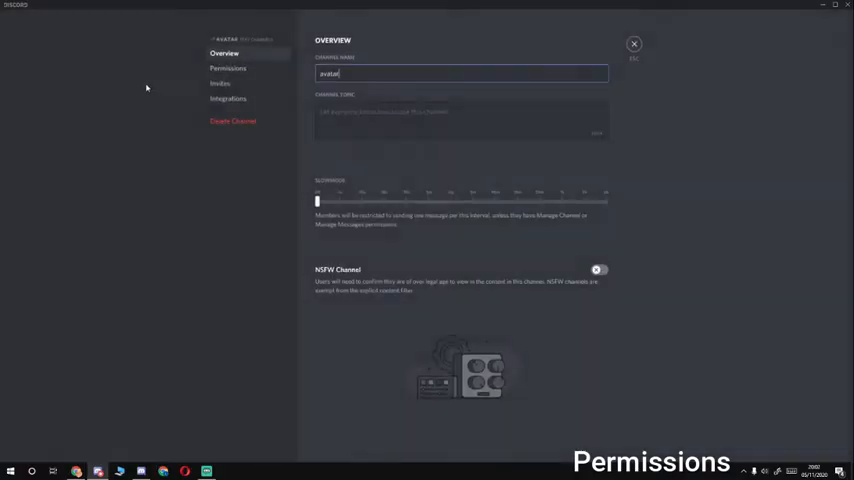
- Allow Verified to read #avatar, deny the muted role Send Messages, and close the settings
click(228, 68)
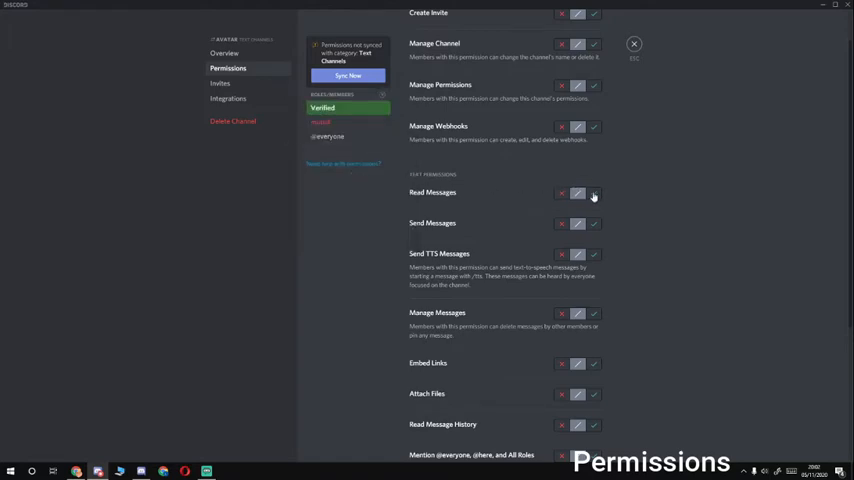
click(594, 192)
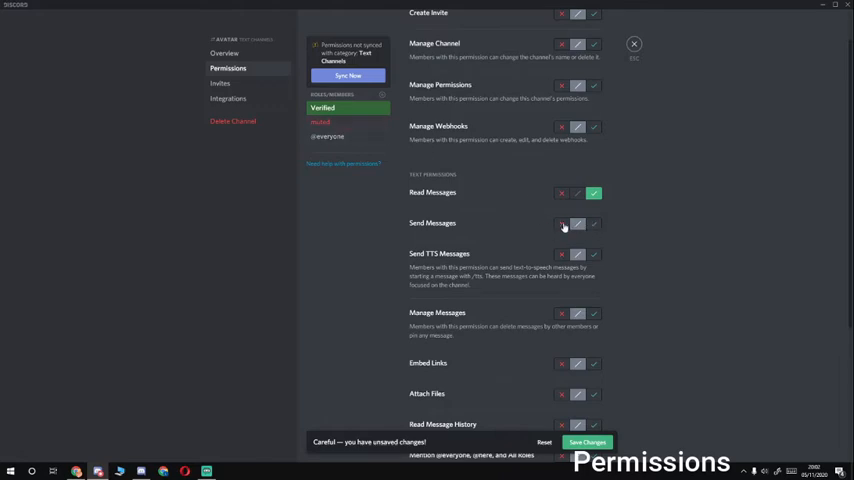
click(562, 224)
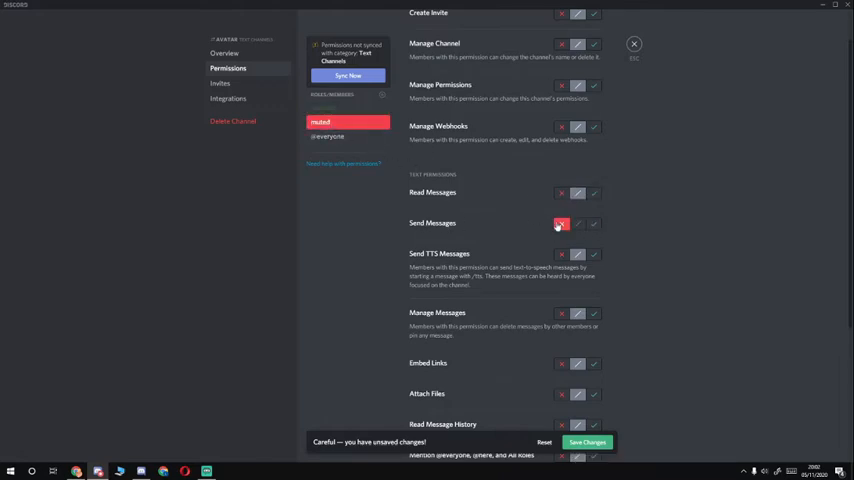
click(560, 224)
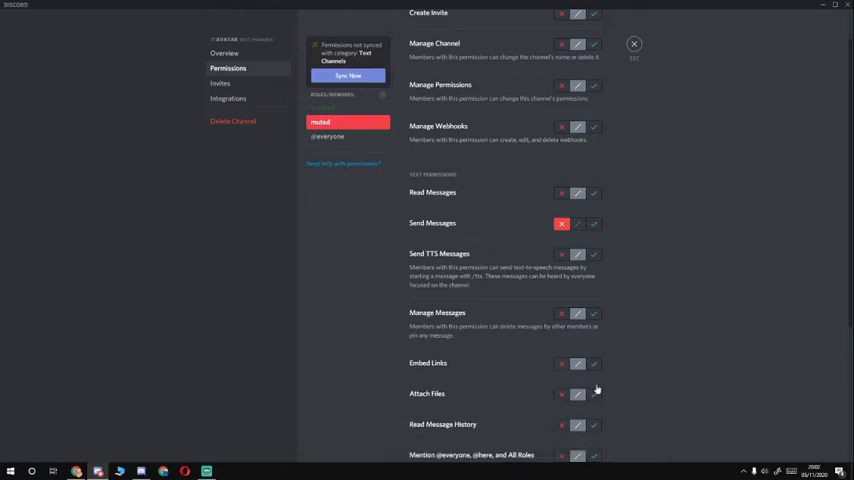
click(632, 44)
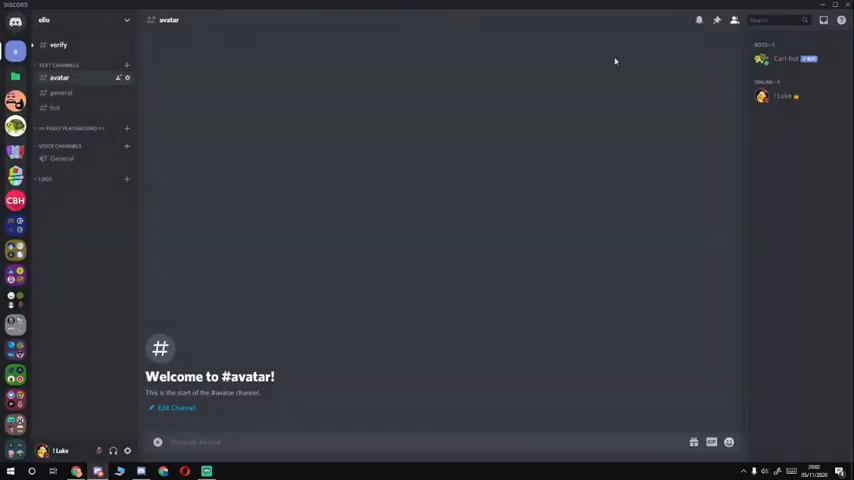
mouse_move(322, 132)
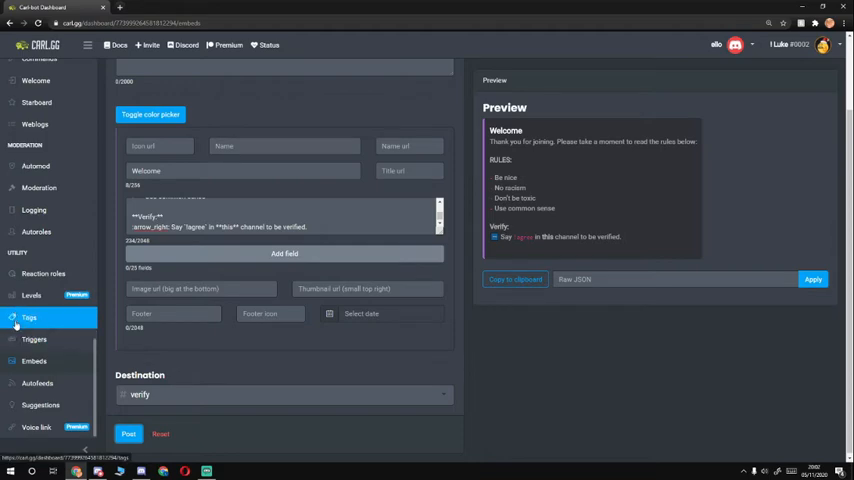
- Create a new tag named agree with content {delete} {silent} {override}
click(30, 316)
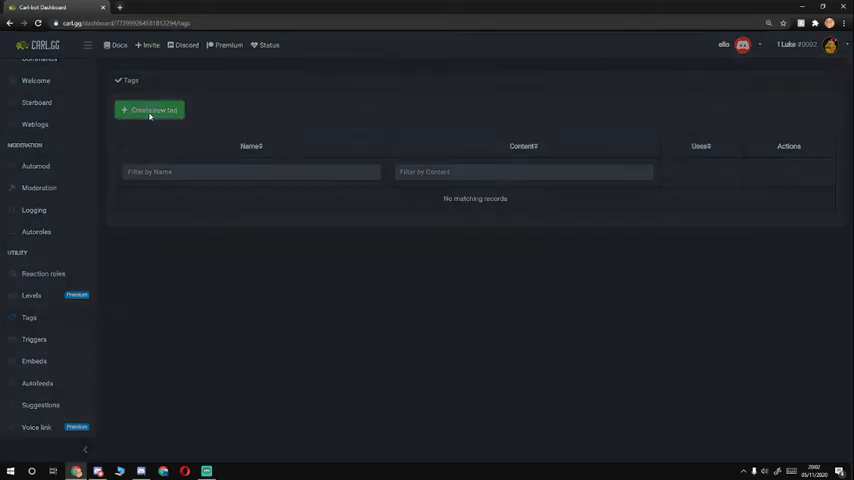
click(148, 110)
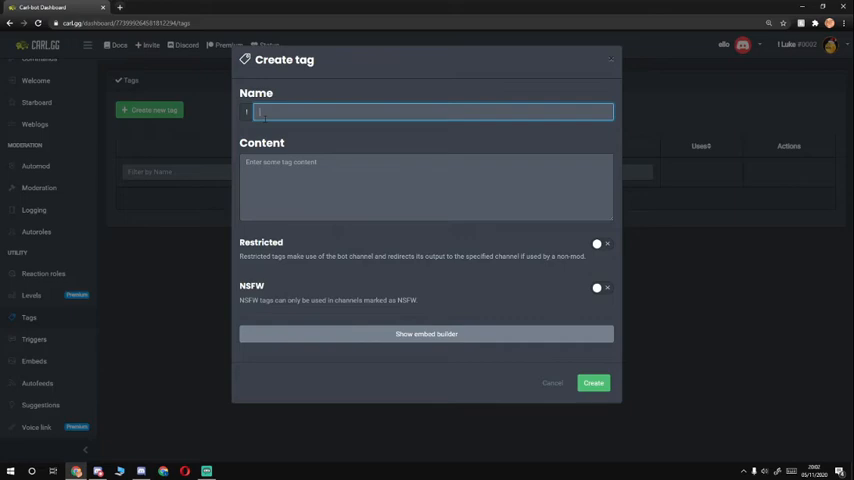
text(agree)
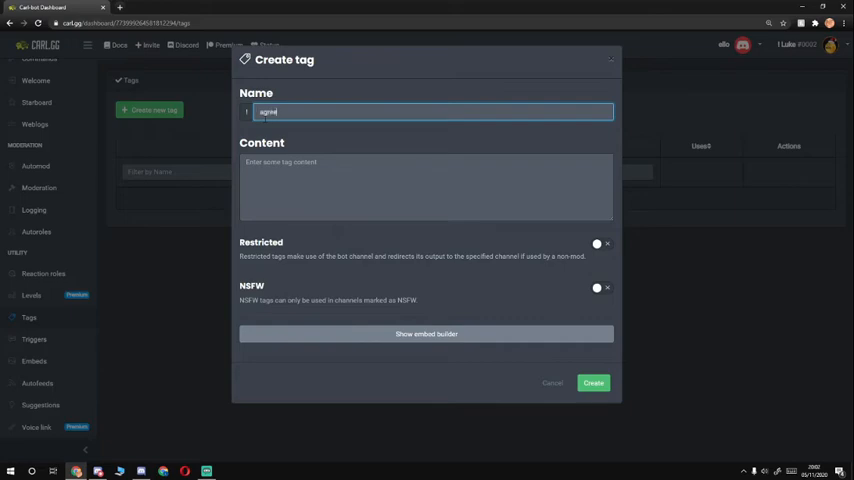
click(426, 184)
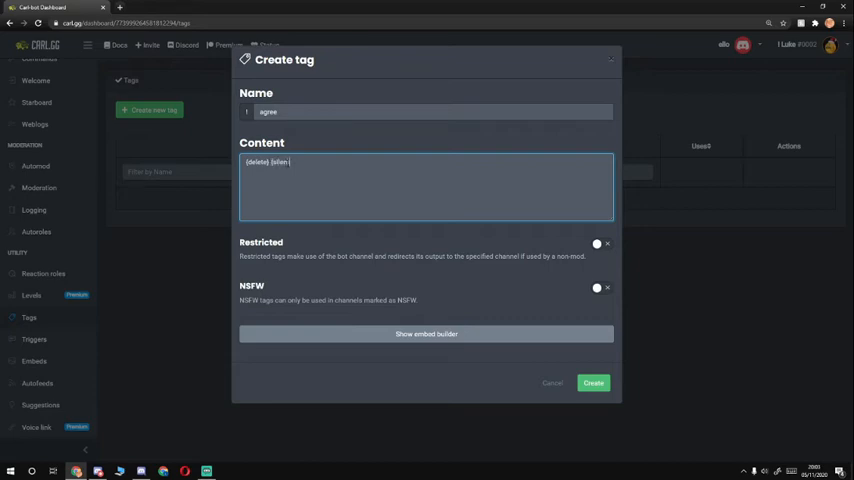
text(})
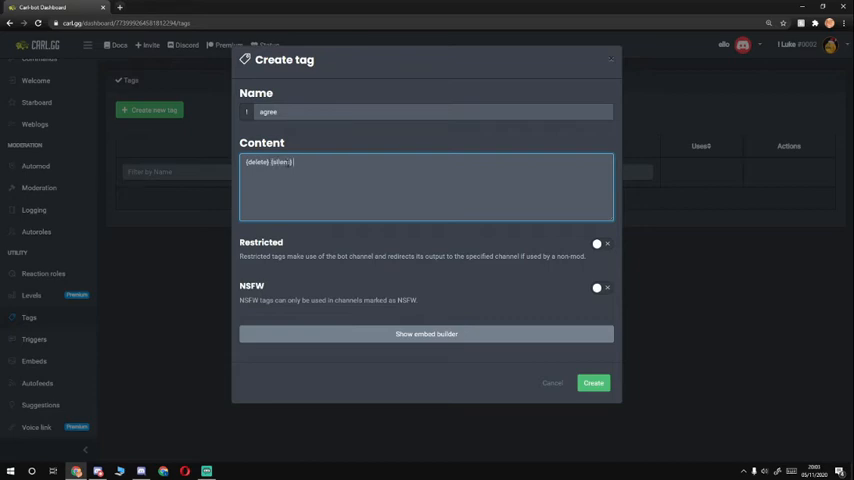
text({over})
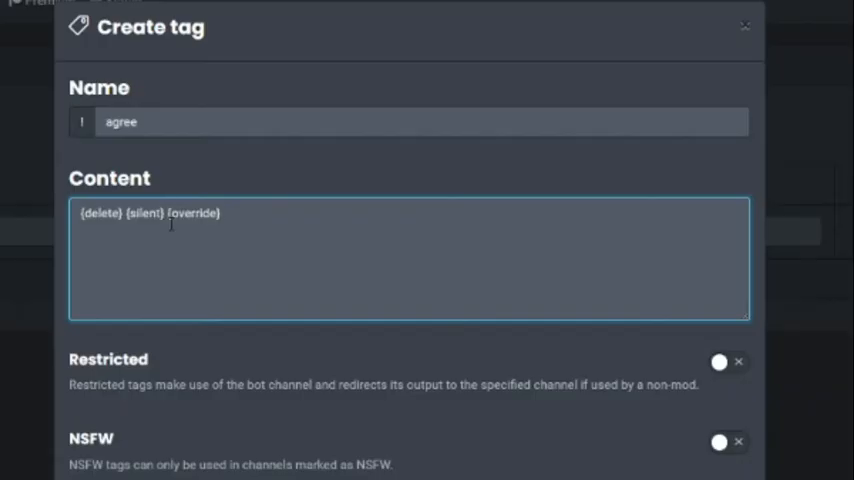
mouse_move(120, 410)
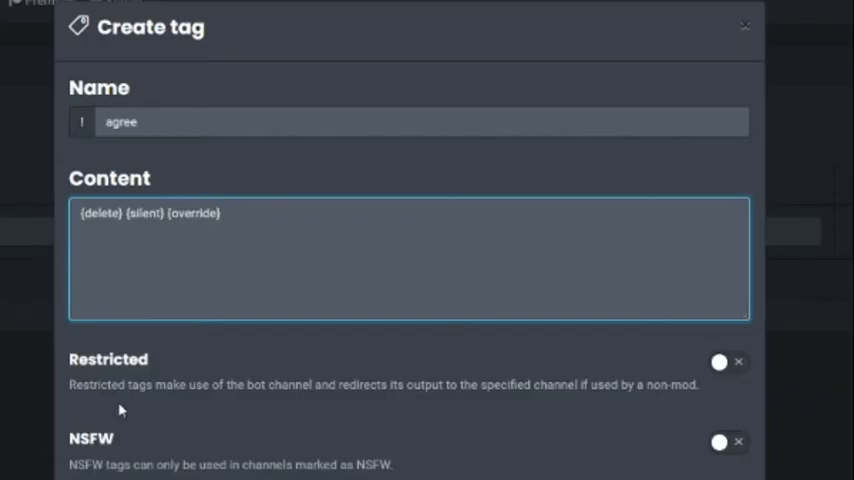
click(744, 26)
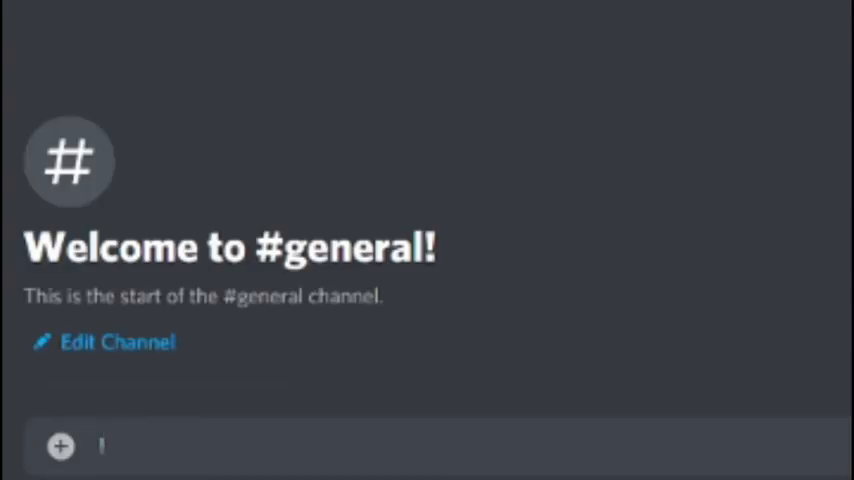
- Send !modonly rank, then !addrank to list whitelisted roles in #general
text(modo)
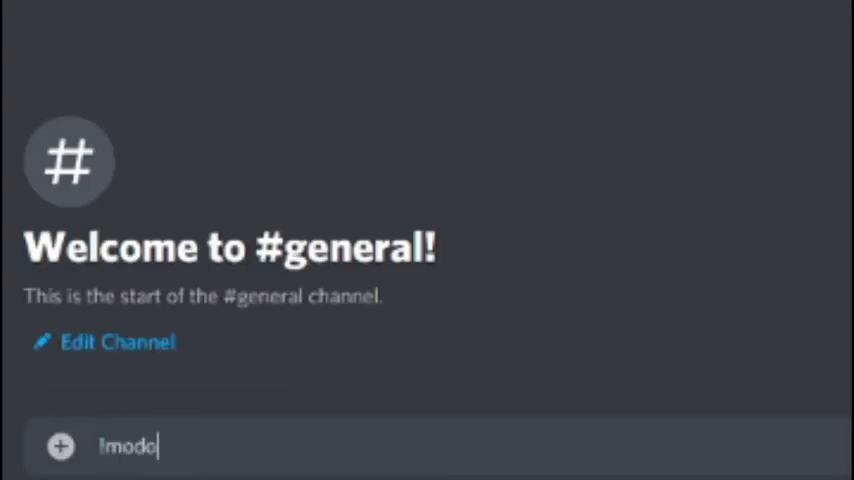
key(Return)
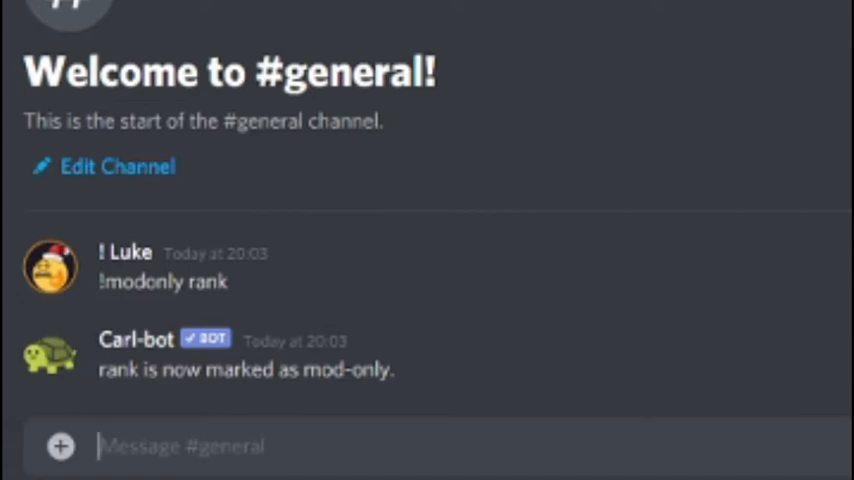
text(!addrank)
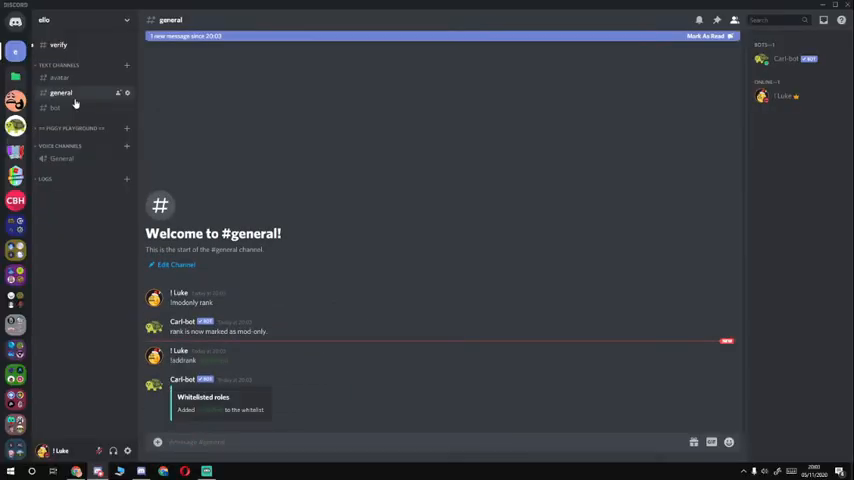
- Extend the agree tag content with {c:rank Verified} and start a {dm line
click(708, 36)
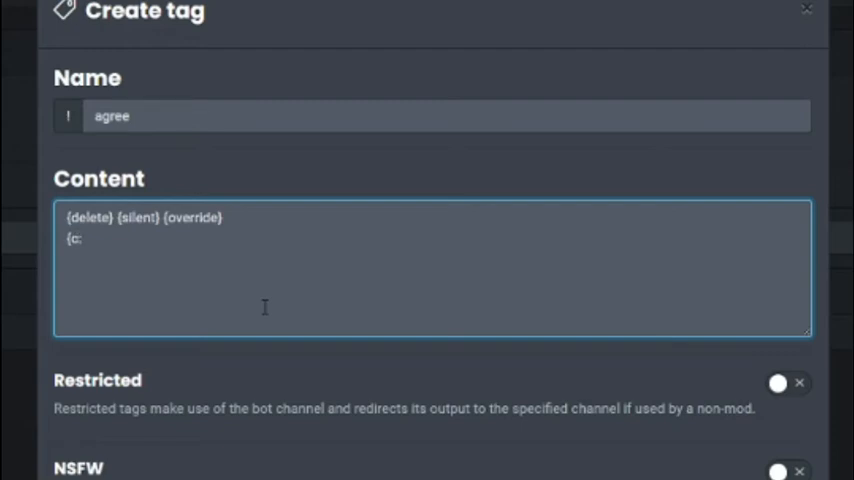
text(ra)
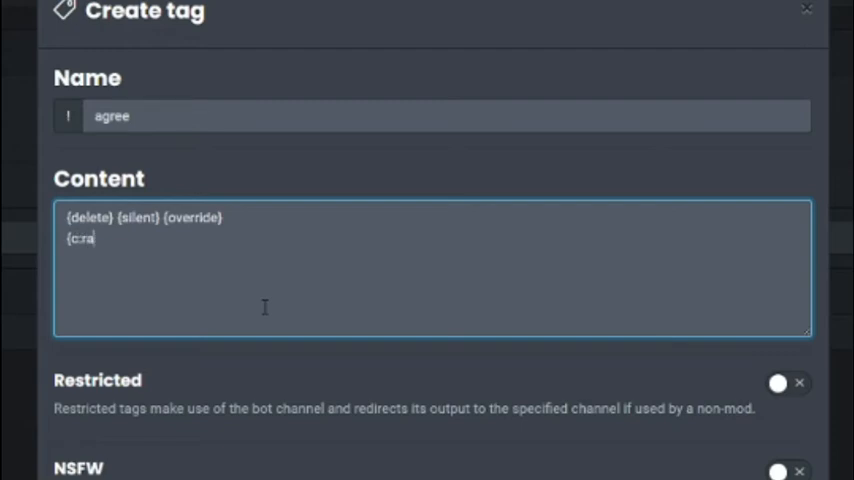
text(nk V)
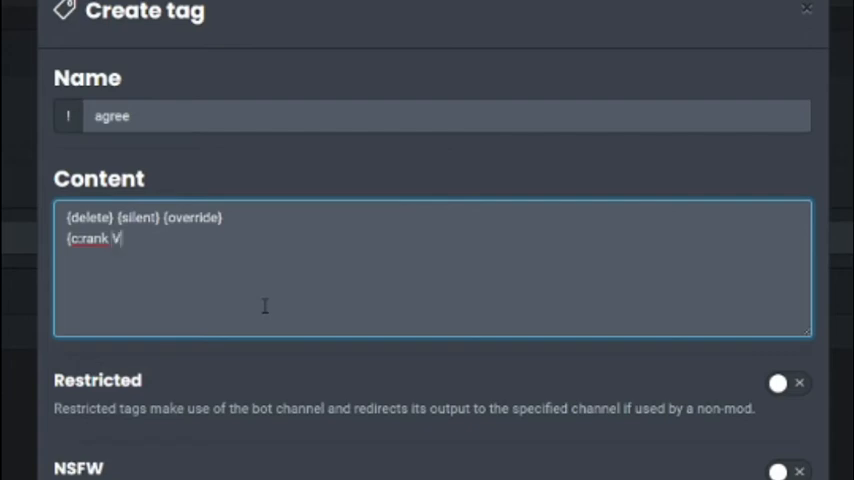
text(erified})
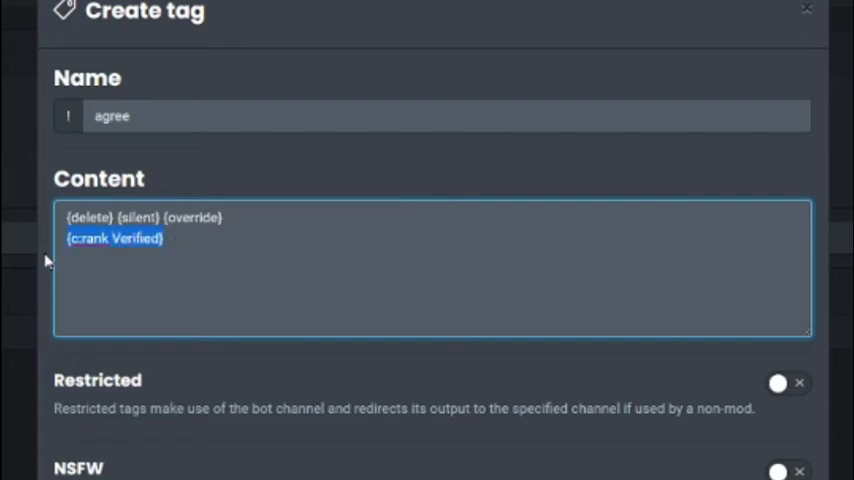
click(224, 238)
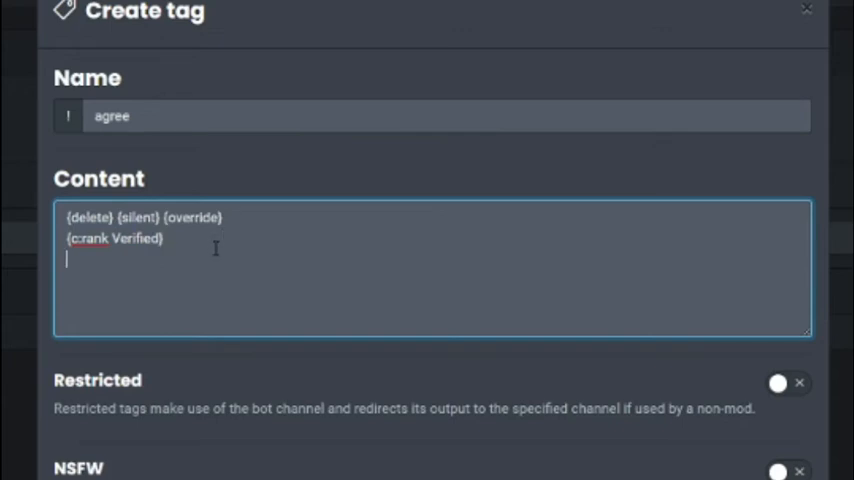
text({dm)
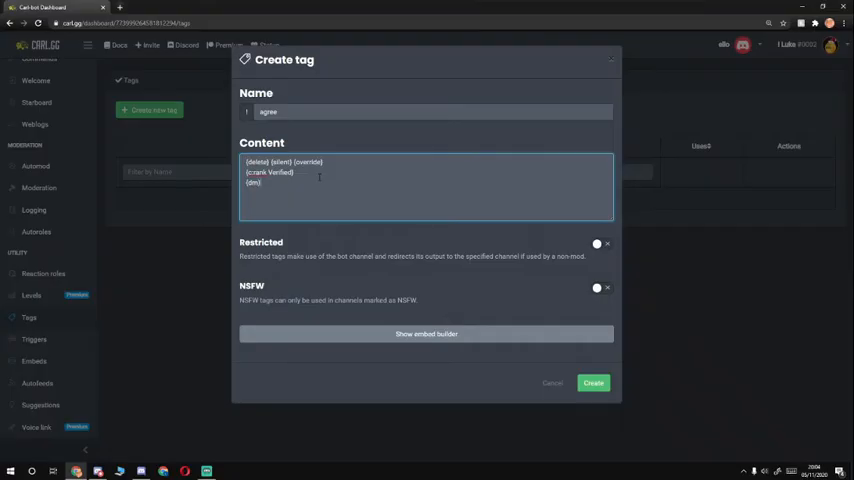
mouse_move(426, 334)
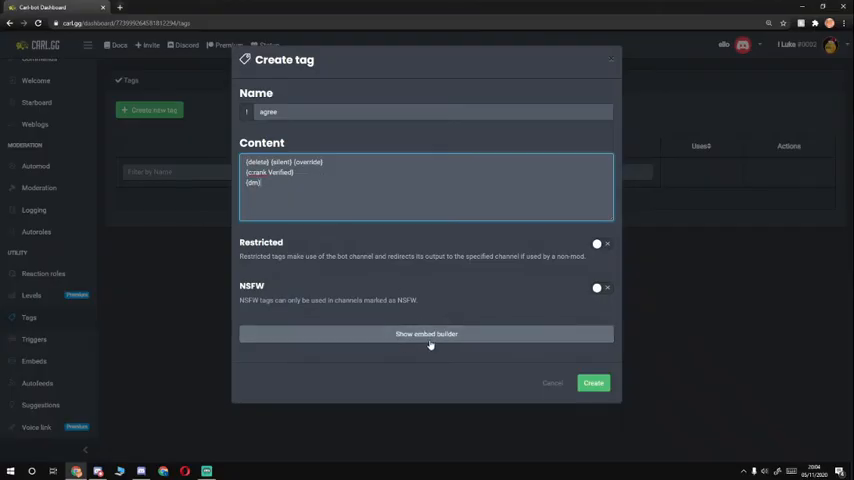
click(428, 334)
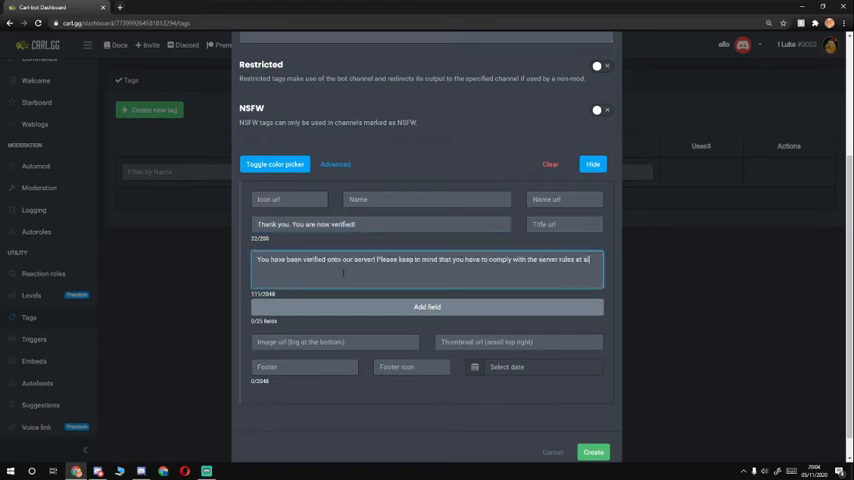
click(428, 308)
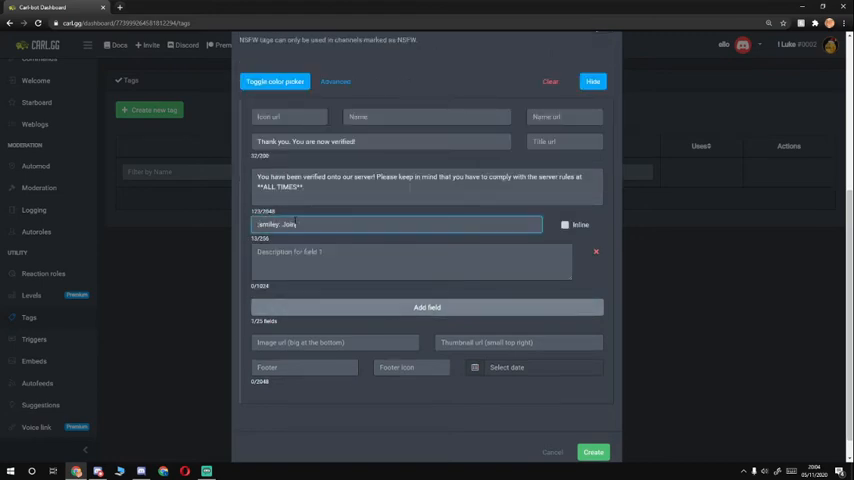
text(<@773999265231667264>)
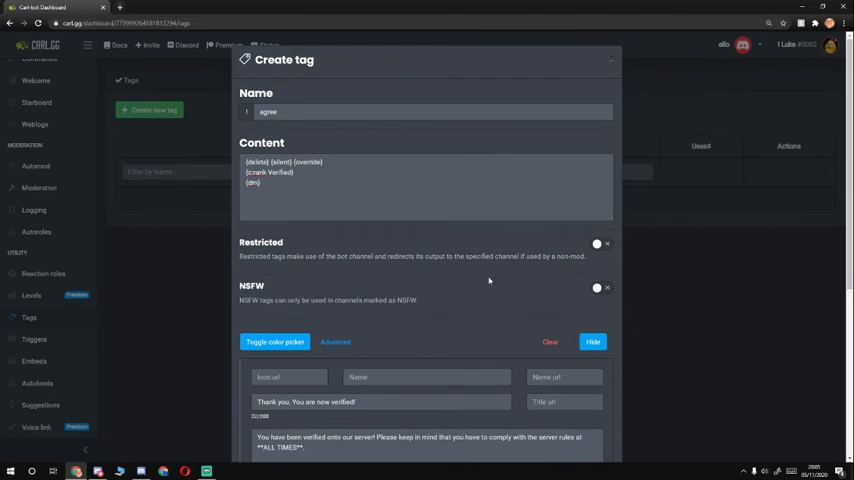
double_click(256, 162)
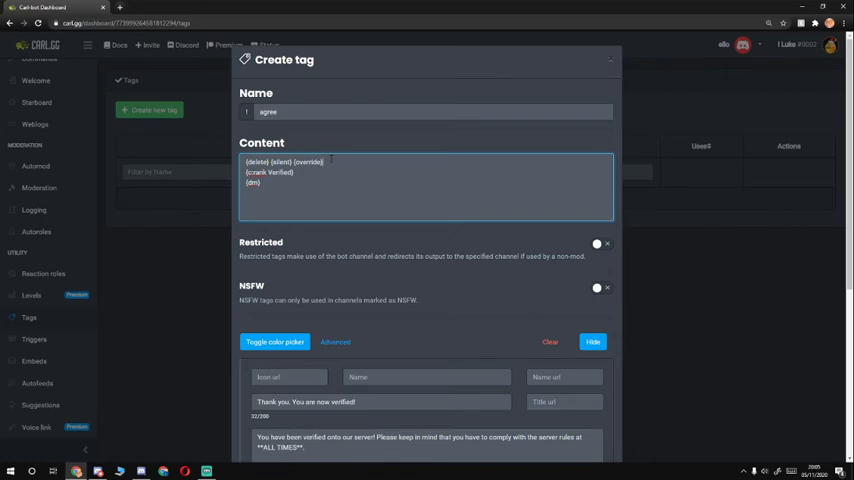
scroll(down, 3)
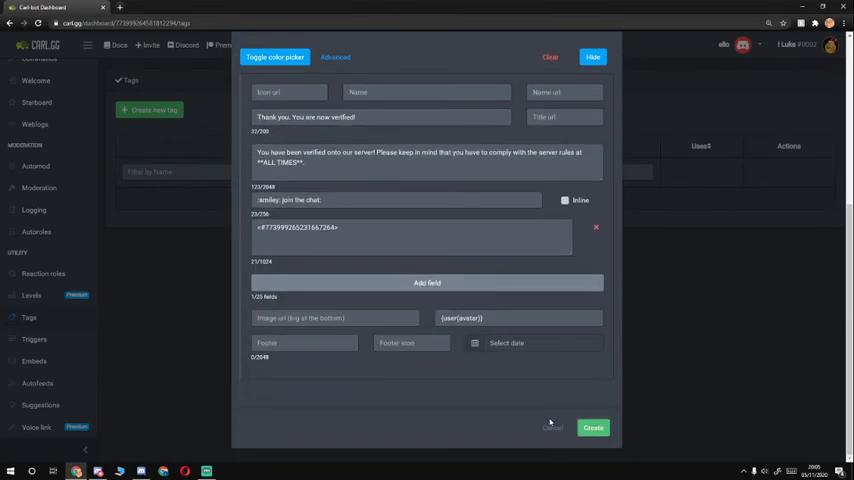
click(592, 428)
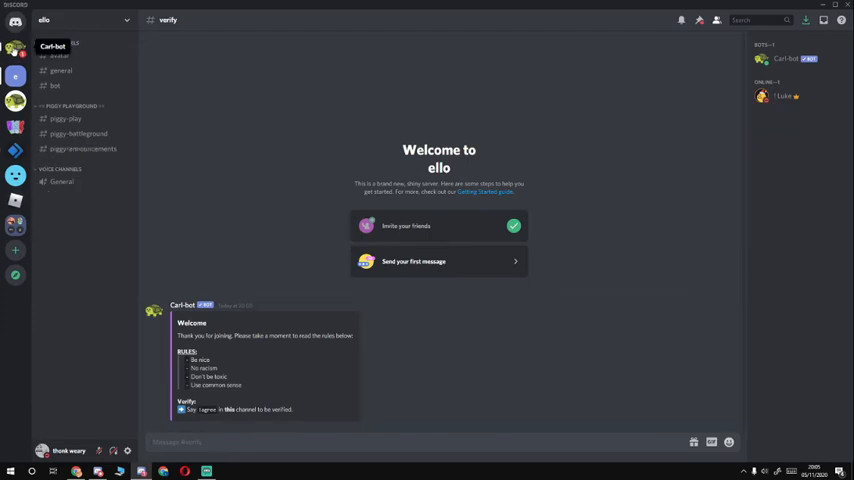
- Return to the Carl-bot tags dashboard
click(72, 100)
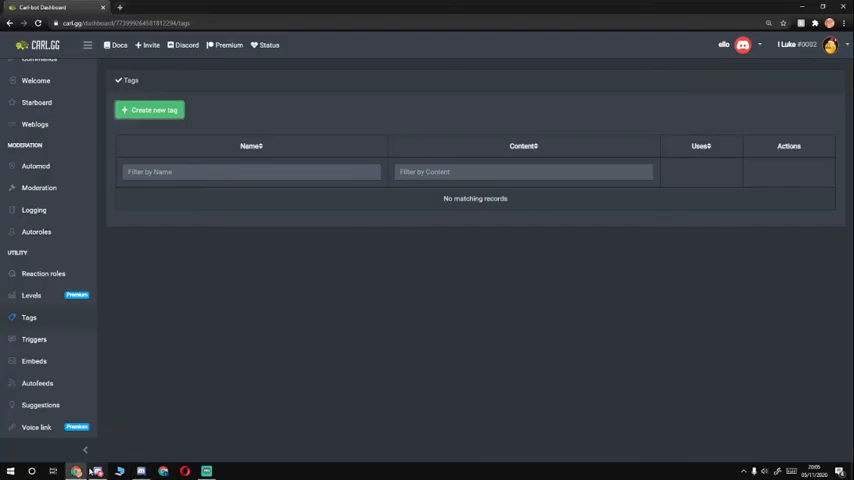
mouse_move(372, 376)
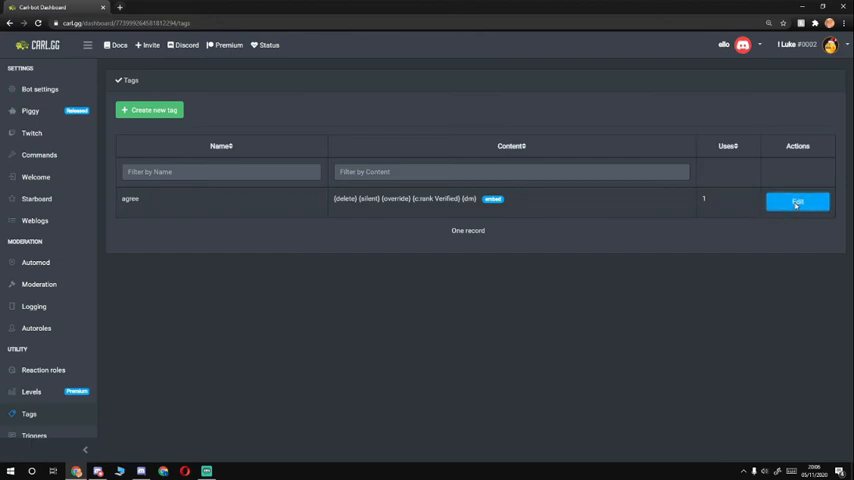
- Edit and save the agree tag so it appears in the server's tag list
click(796, 202)
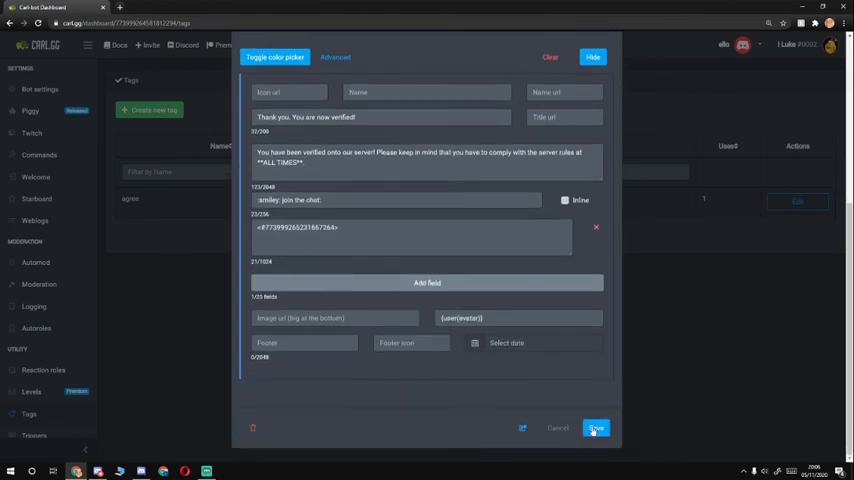
click(596, 428)
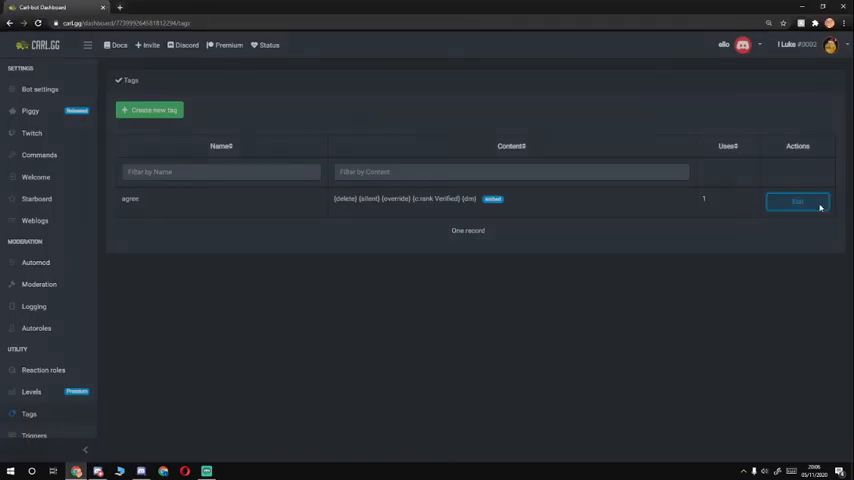
click(796, 202)
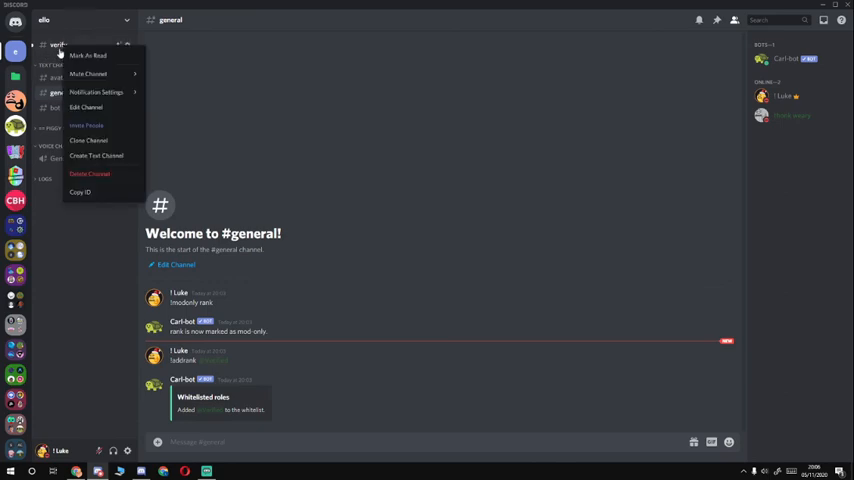
mouse_move(100, 192)
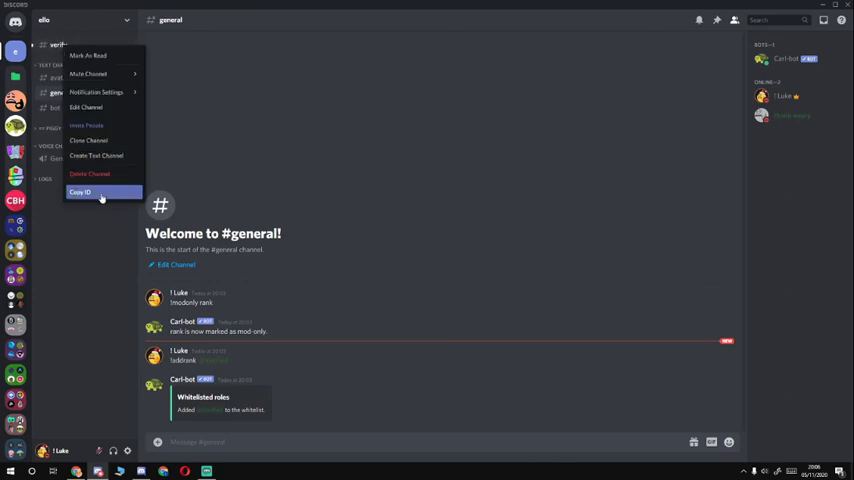
- Copy the #verify channel's ID from its context menu
click(80, 192)
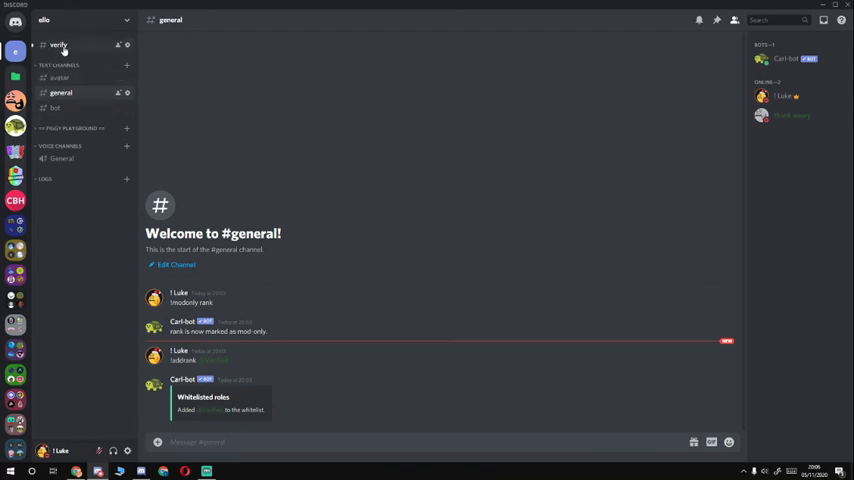
right_click(60, 92)
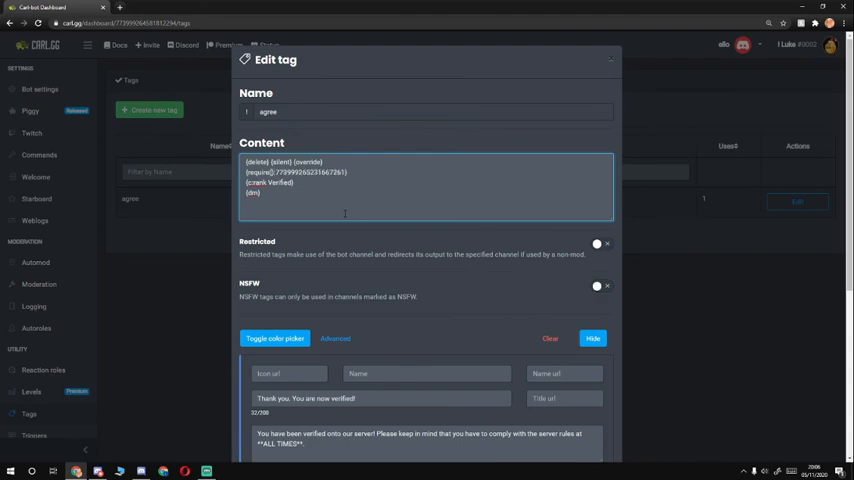
- Add {require(You are already verified!):<channel id>} after {override} in the tag content
text(You are already verified!))
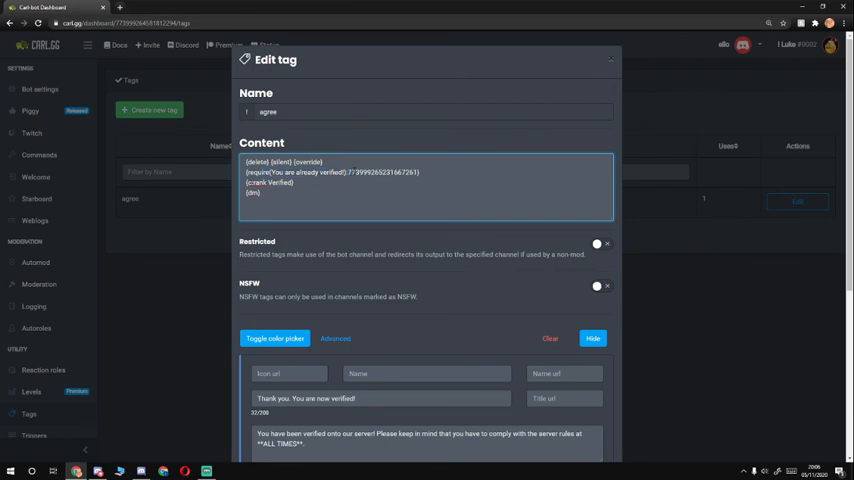
double_click(304, 172)
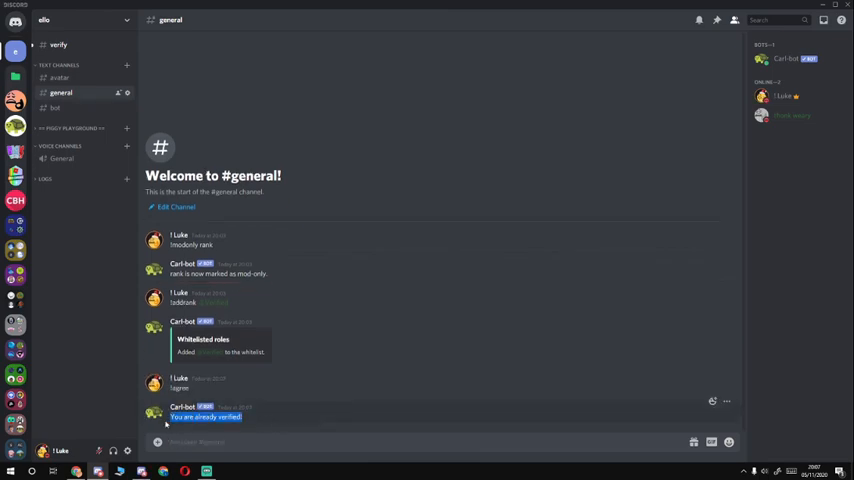
- Switch to the #verify channel after the already-verified reply in #general
click(58, 44)
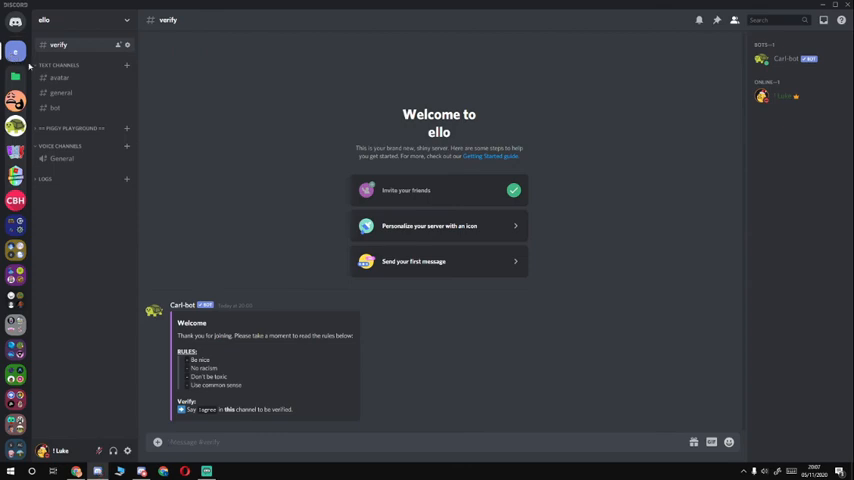
mouse_move(280, 260)
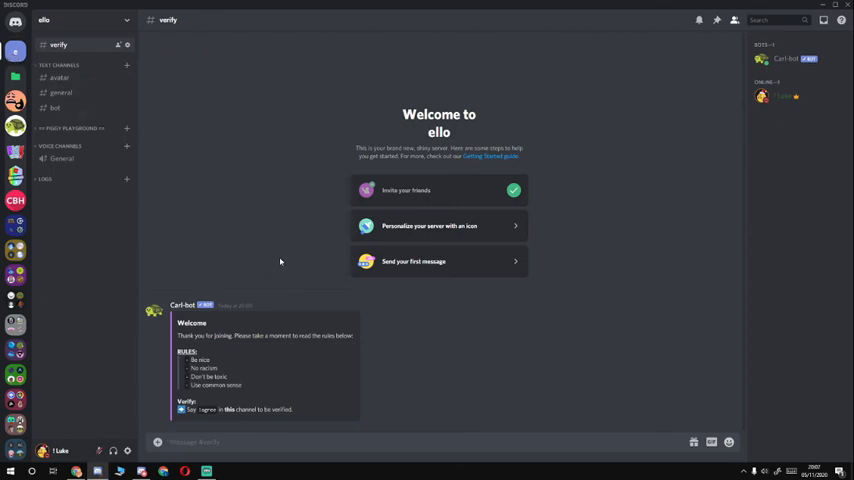
mouse_move(218, 252)
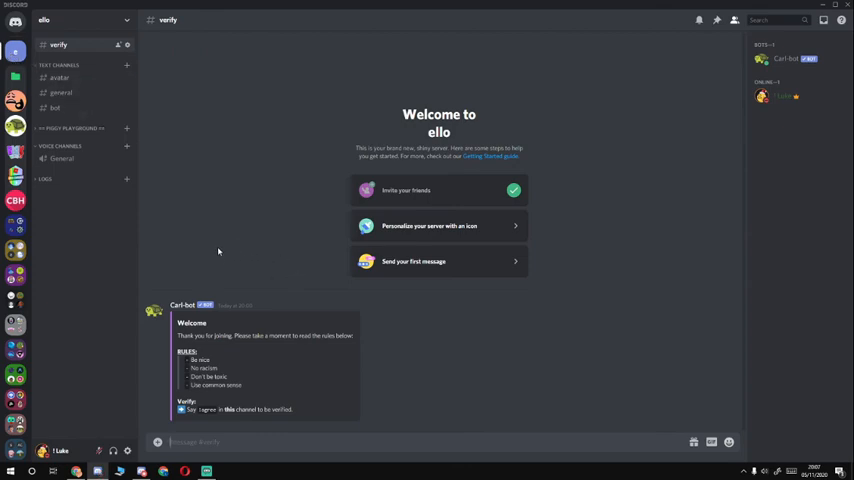